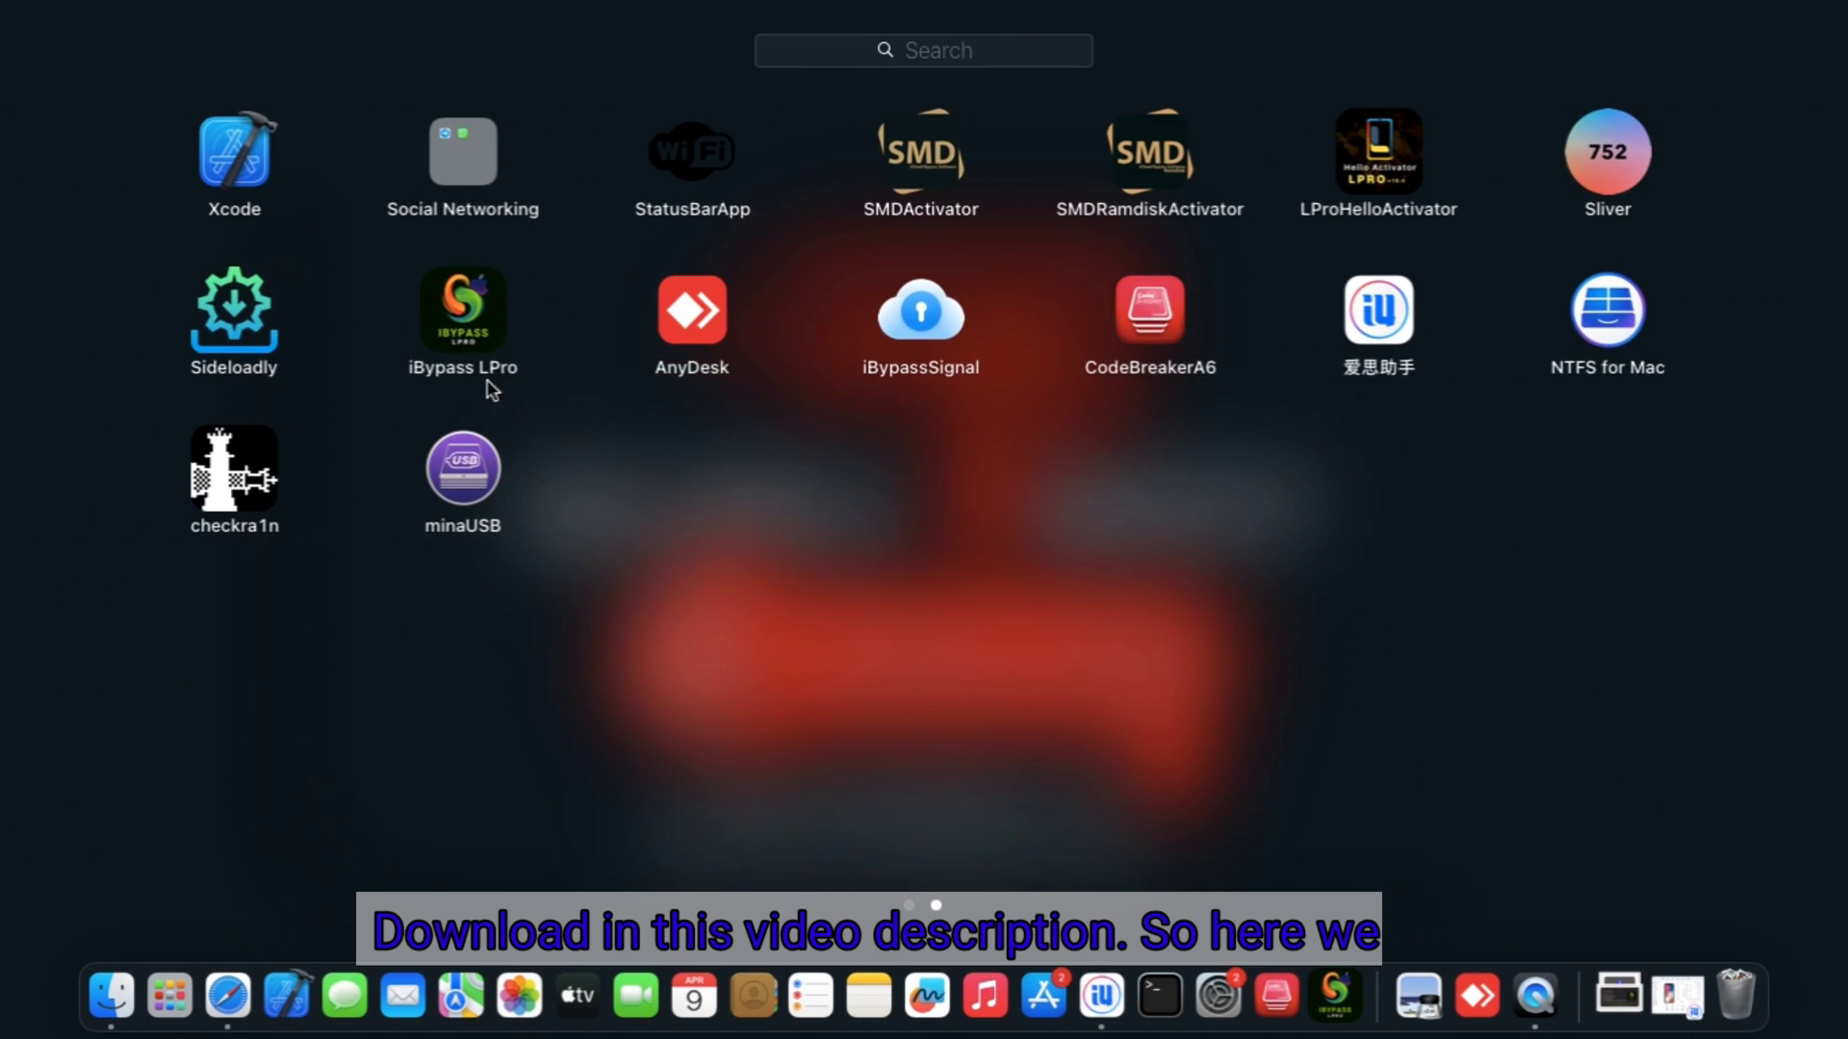
{"action": "mouse_move", "coordinate": [939, 668]}
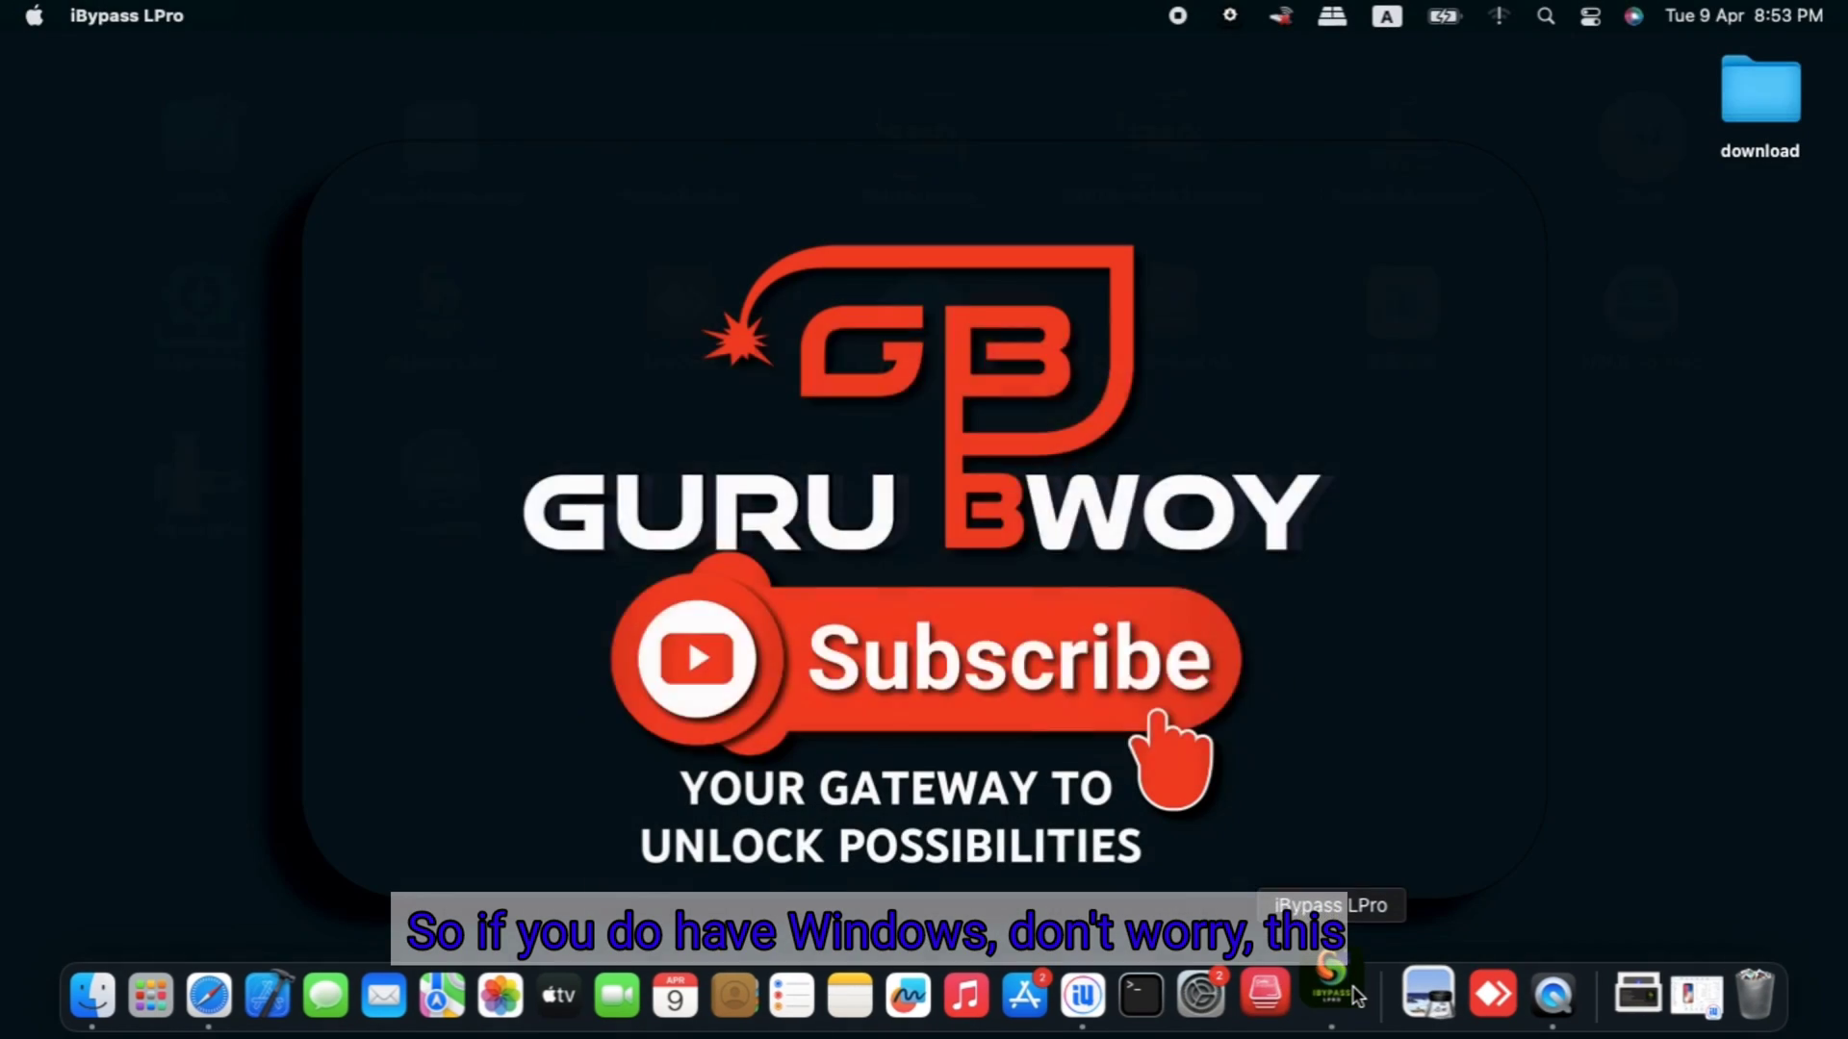
Show the iBypass LPro window listing the connected iPhone 6's details
{"action": "left_click", "coordinate": [1328, 996]}
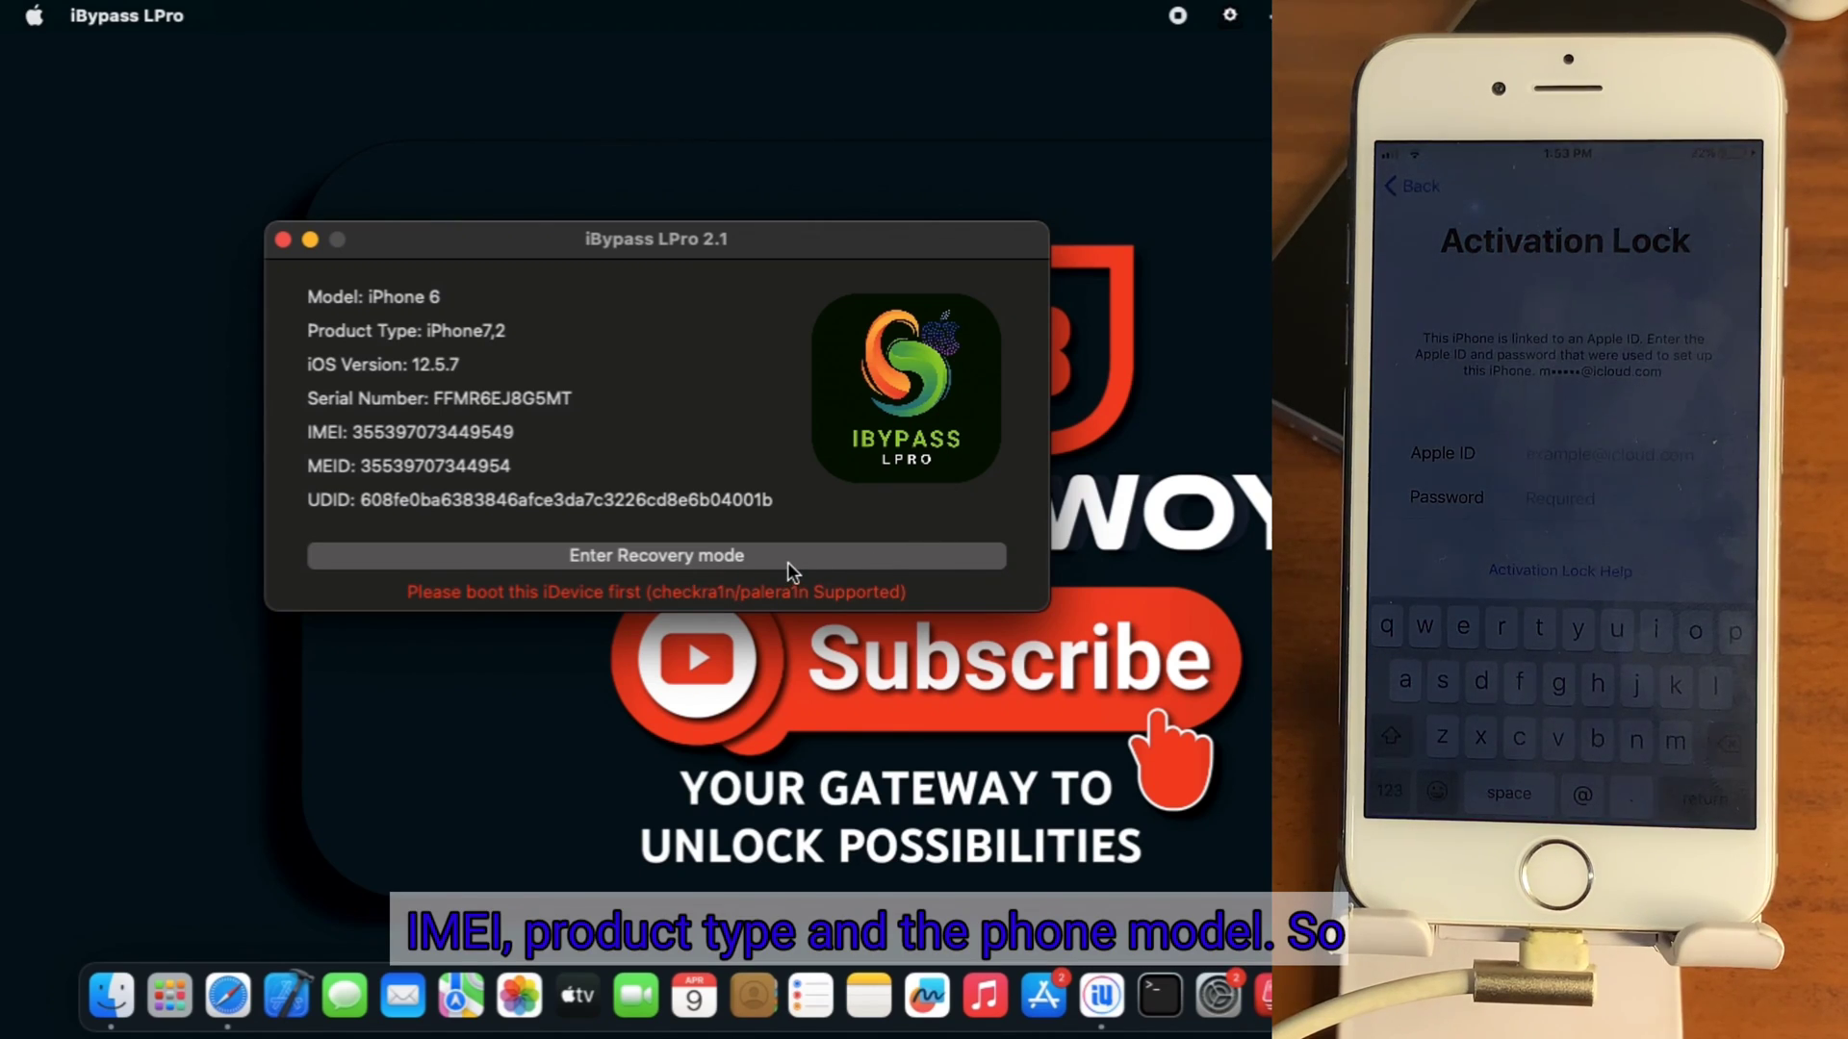
Put the connected iPhone 6 into recovery mode
{"action": "left_click", "coordinate": [655, 555]}
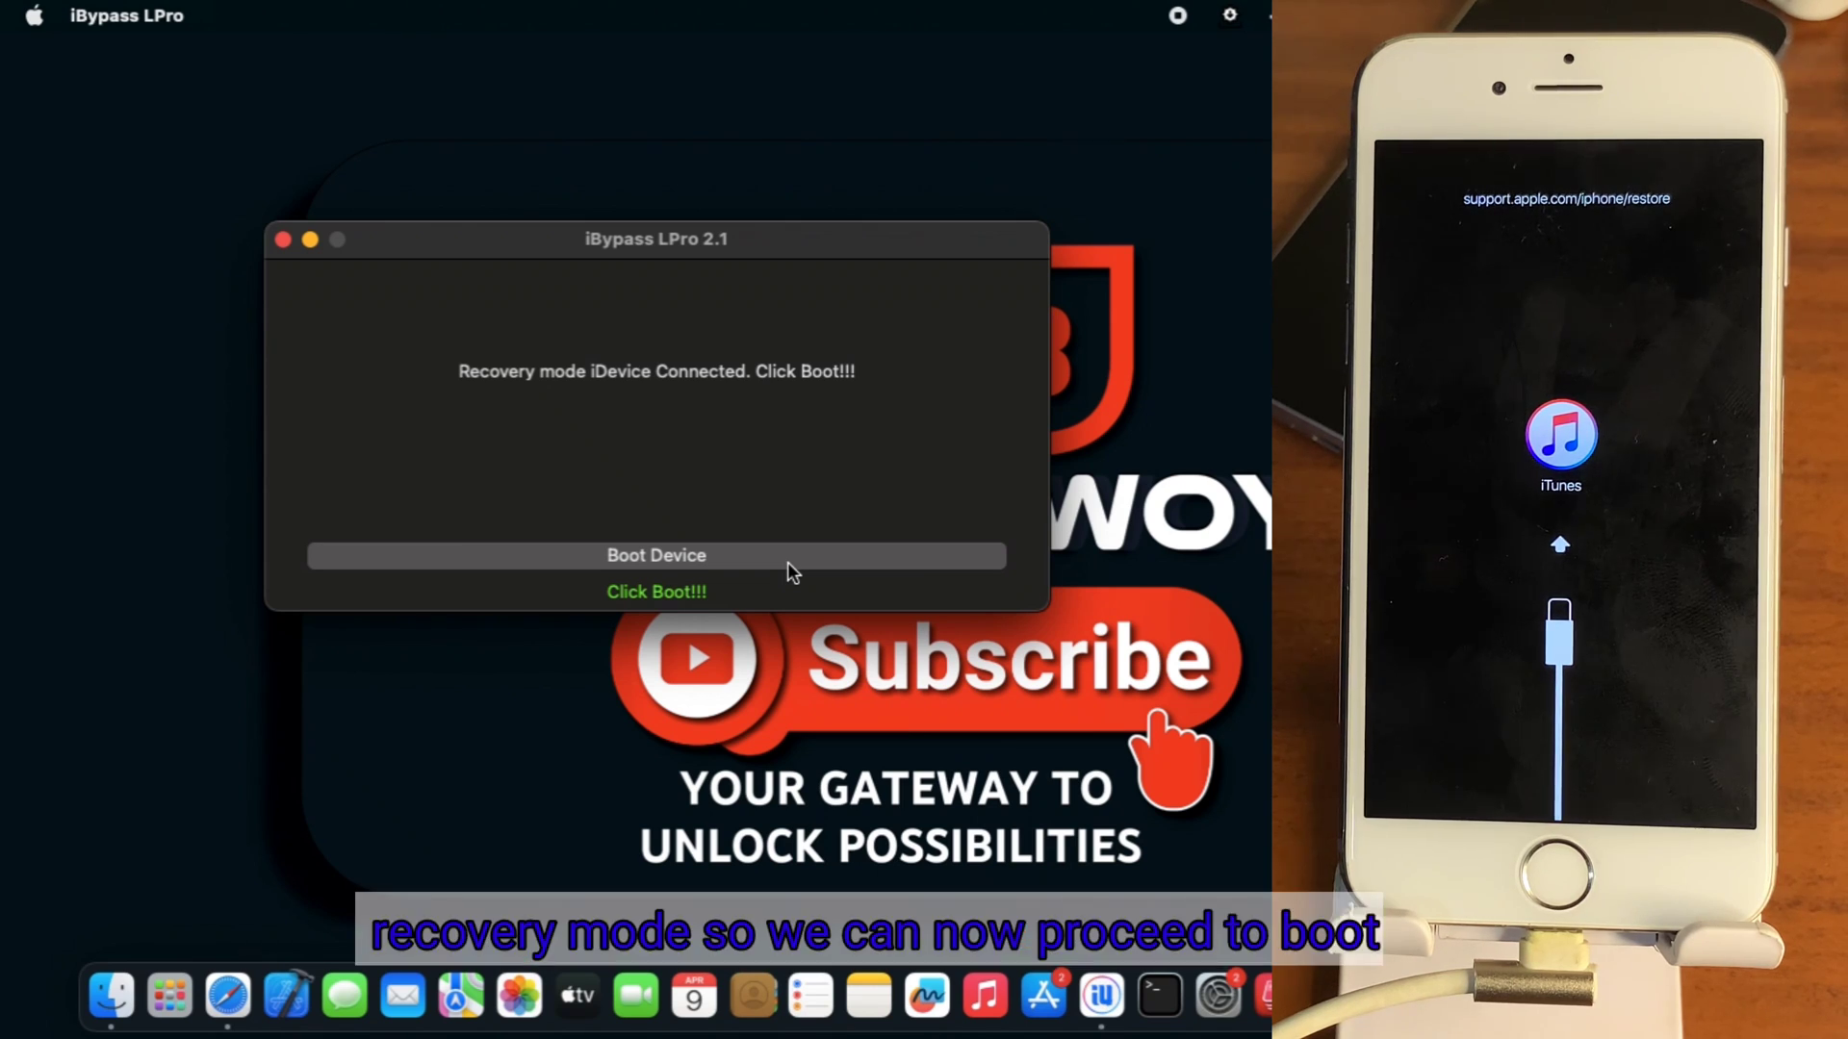
{"action": "mouse_move", "coordinate": [878, 457]}
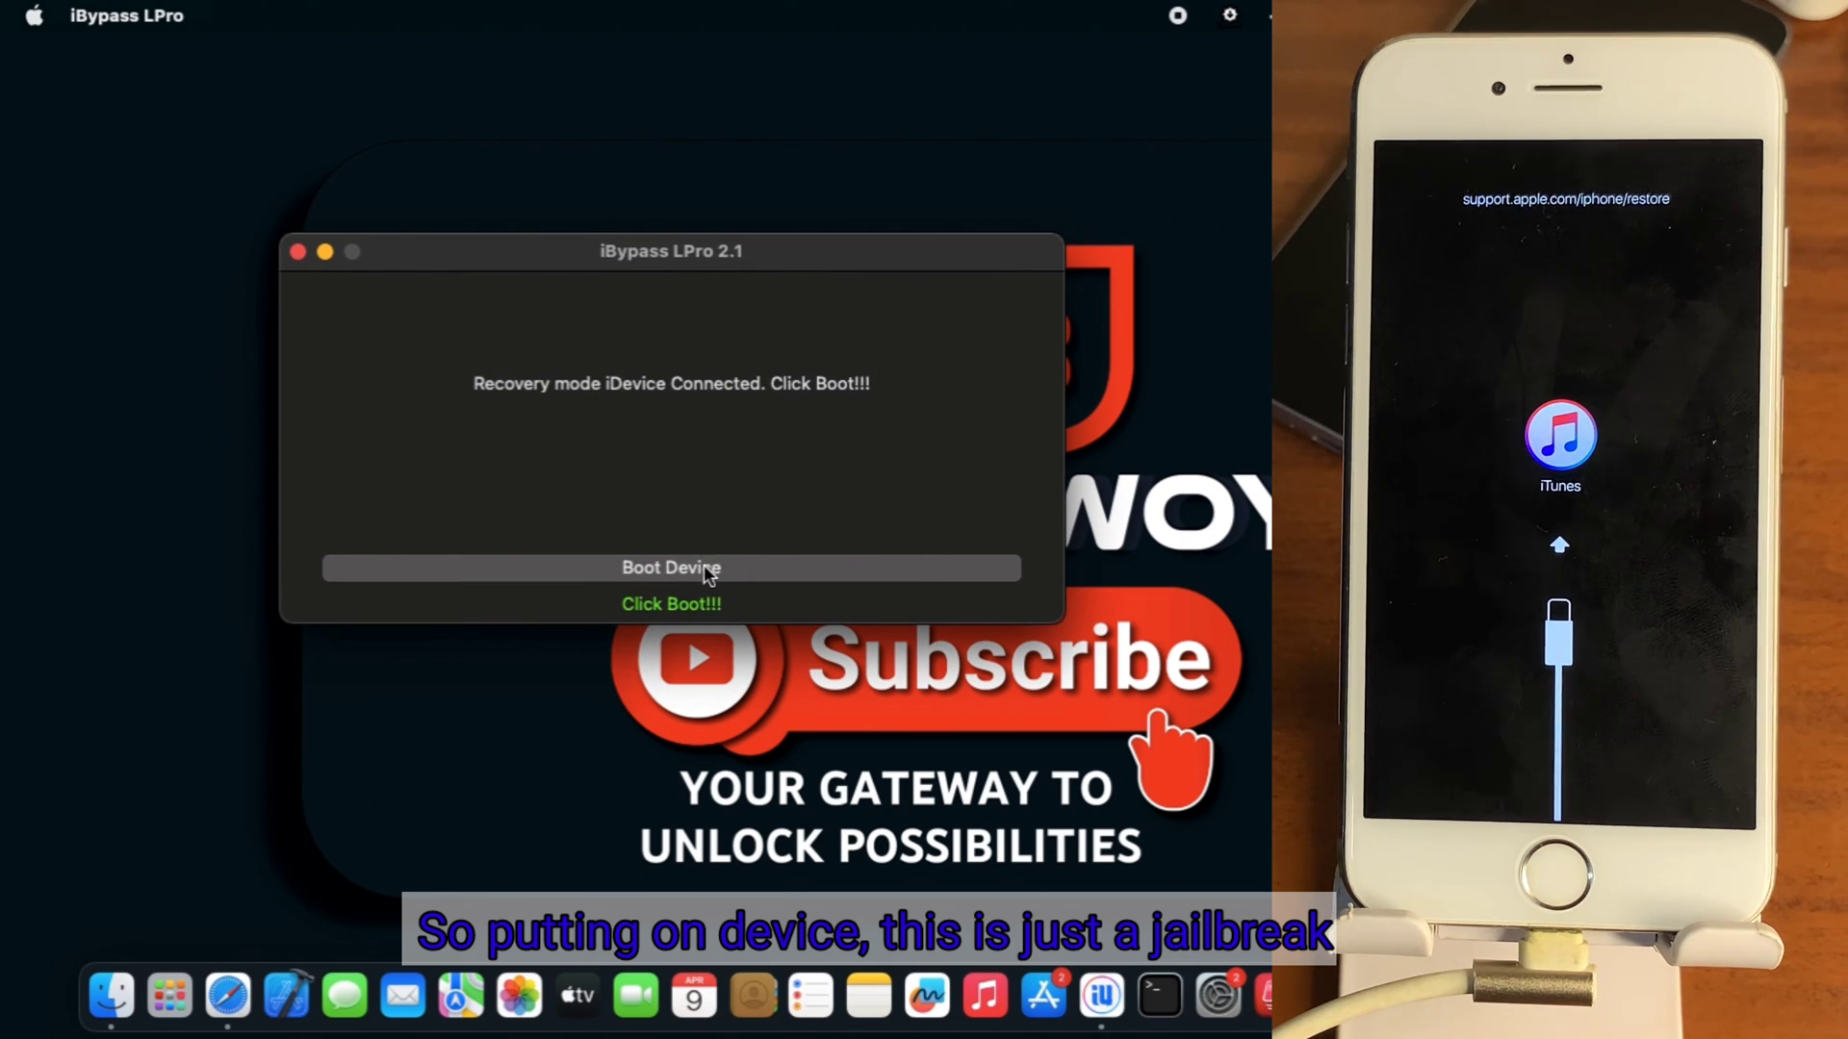
{"action": "left_click", "coordinate": [670, 568]}
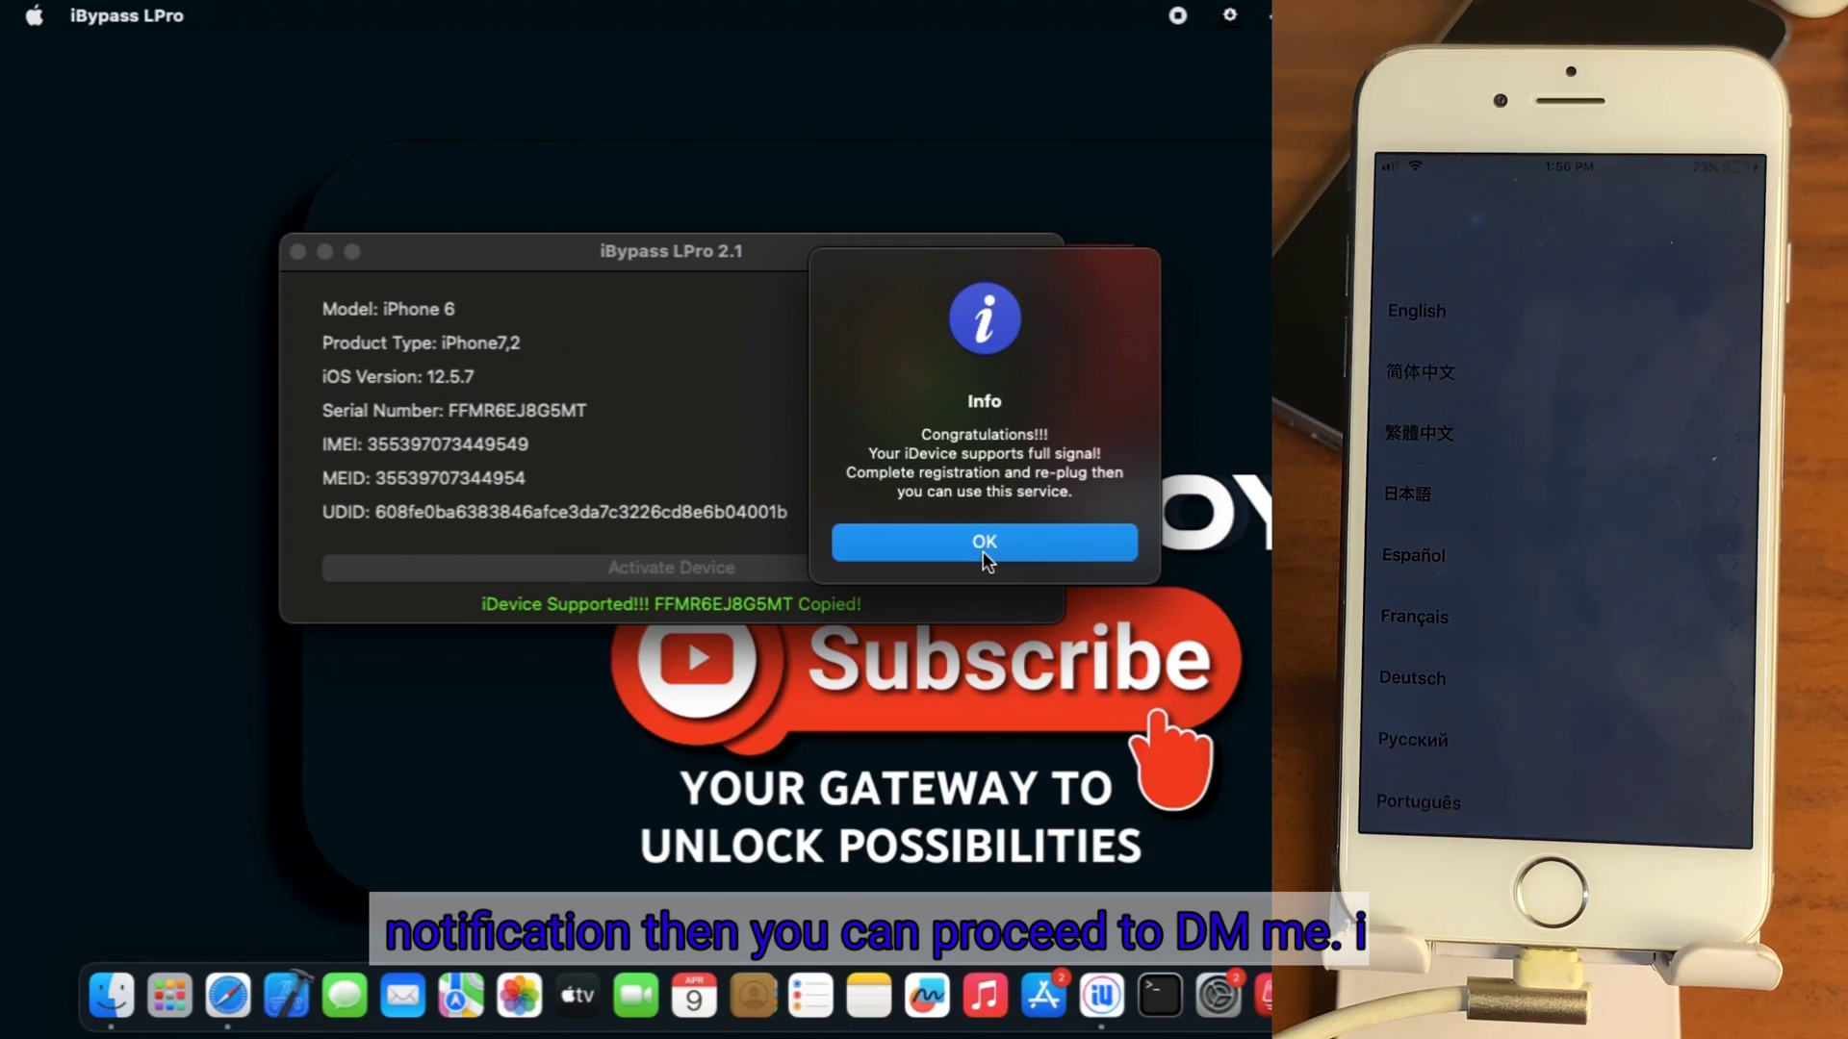
Acknowledge the full-signal support notice and let the device check run
{"action": "left_click", "coordinate": [982, 542]}
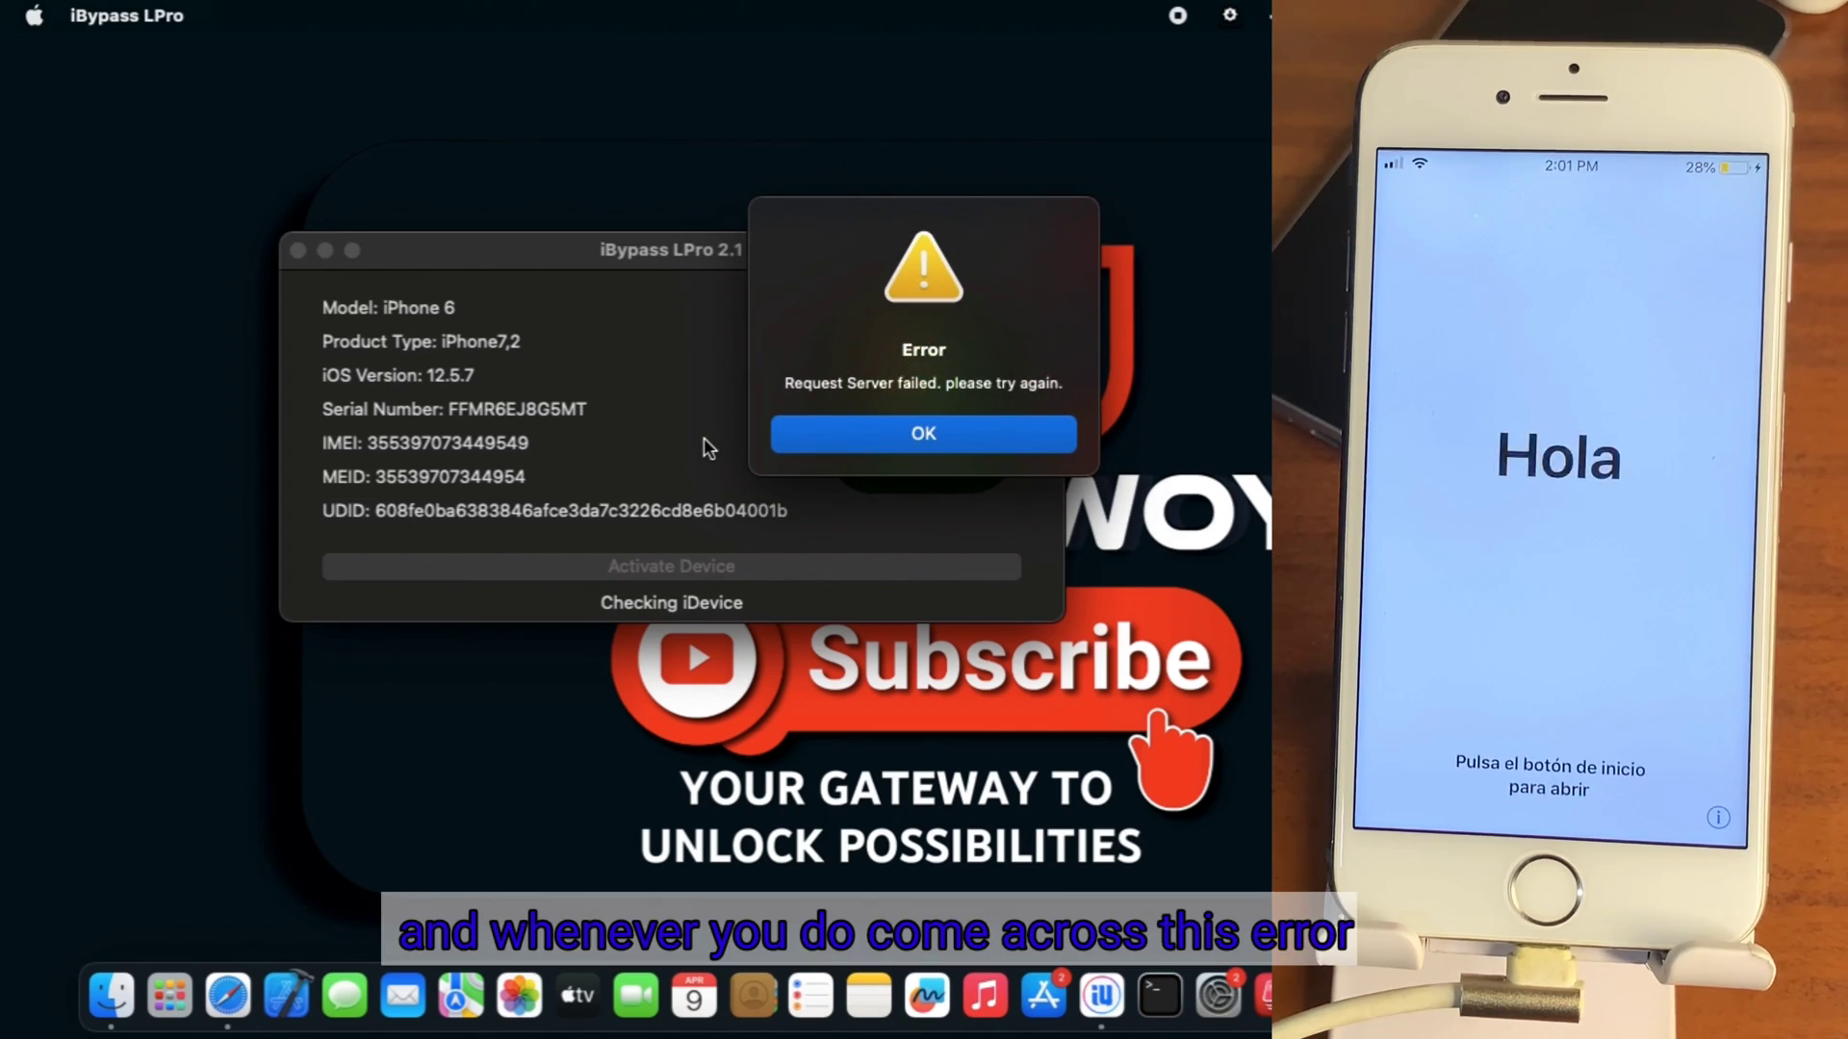
Dismiss the server request error and close the iBypass LPro window to start over
{"action": "left_click", "coordinate": [923, 434]}
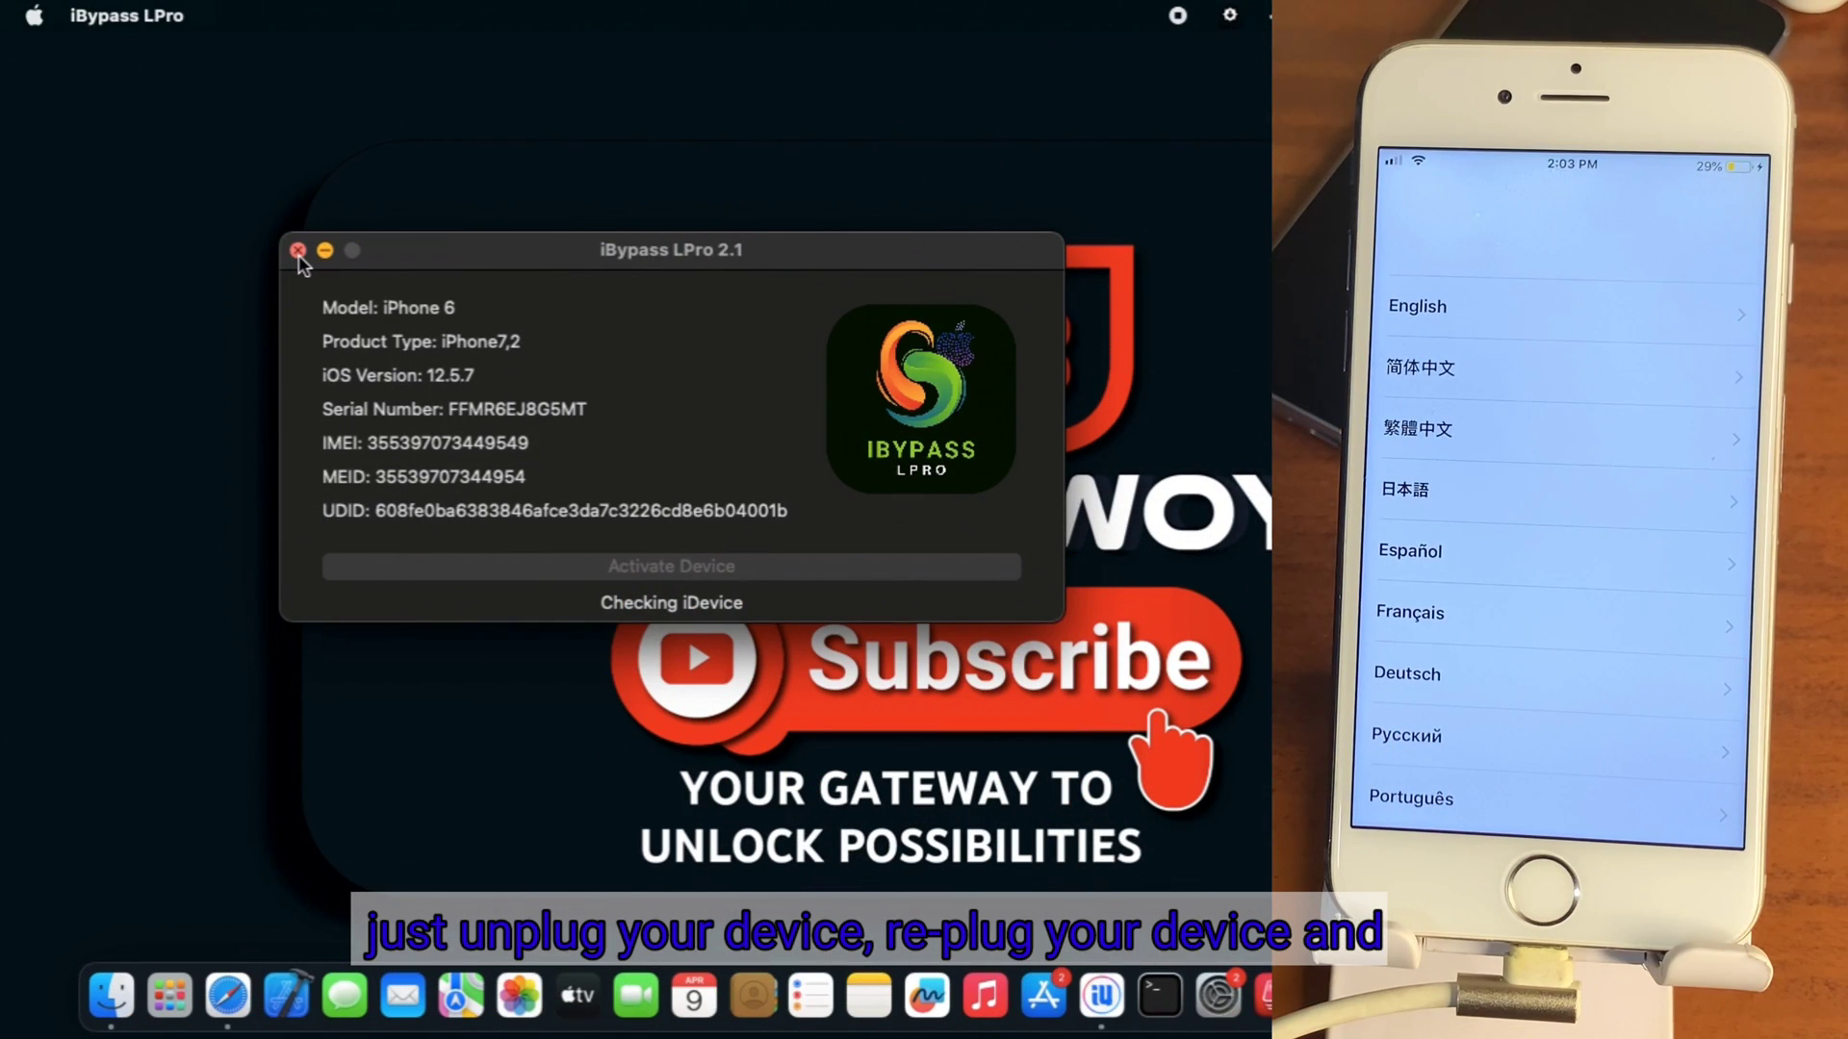
{"action": "left_click", "coordinate": [298, 250]}
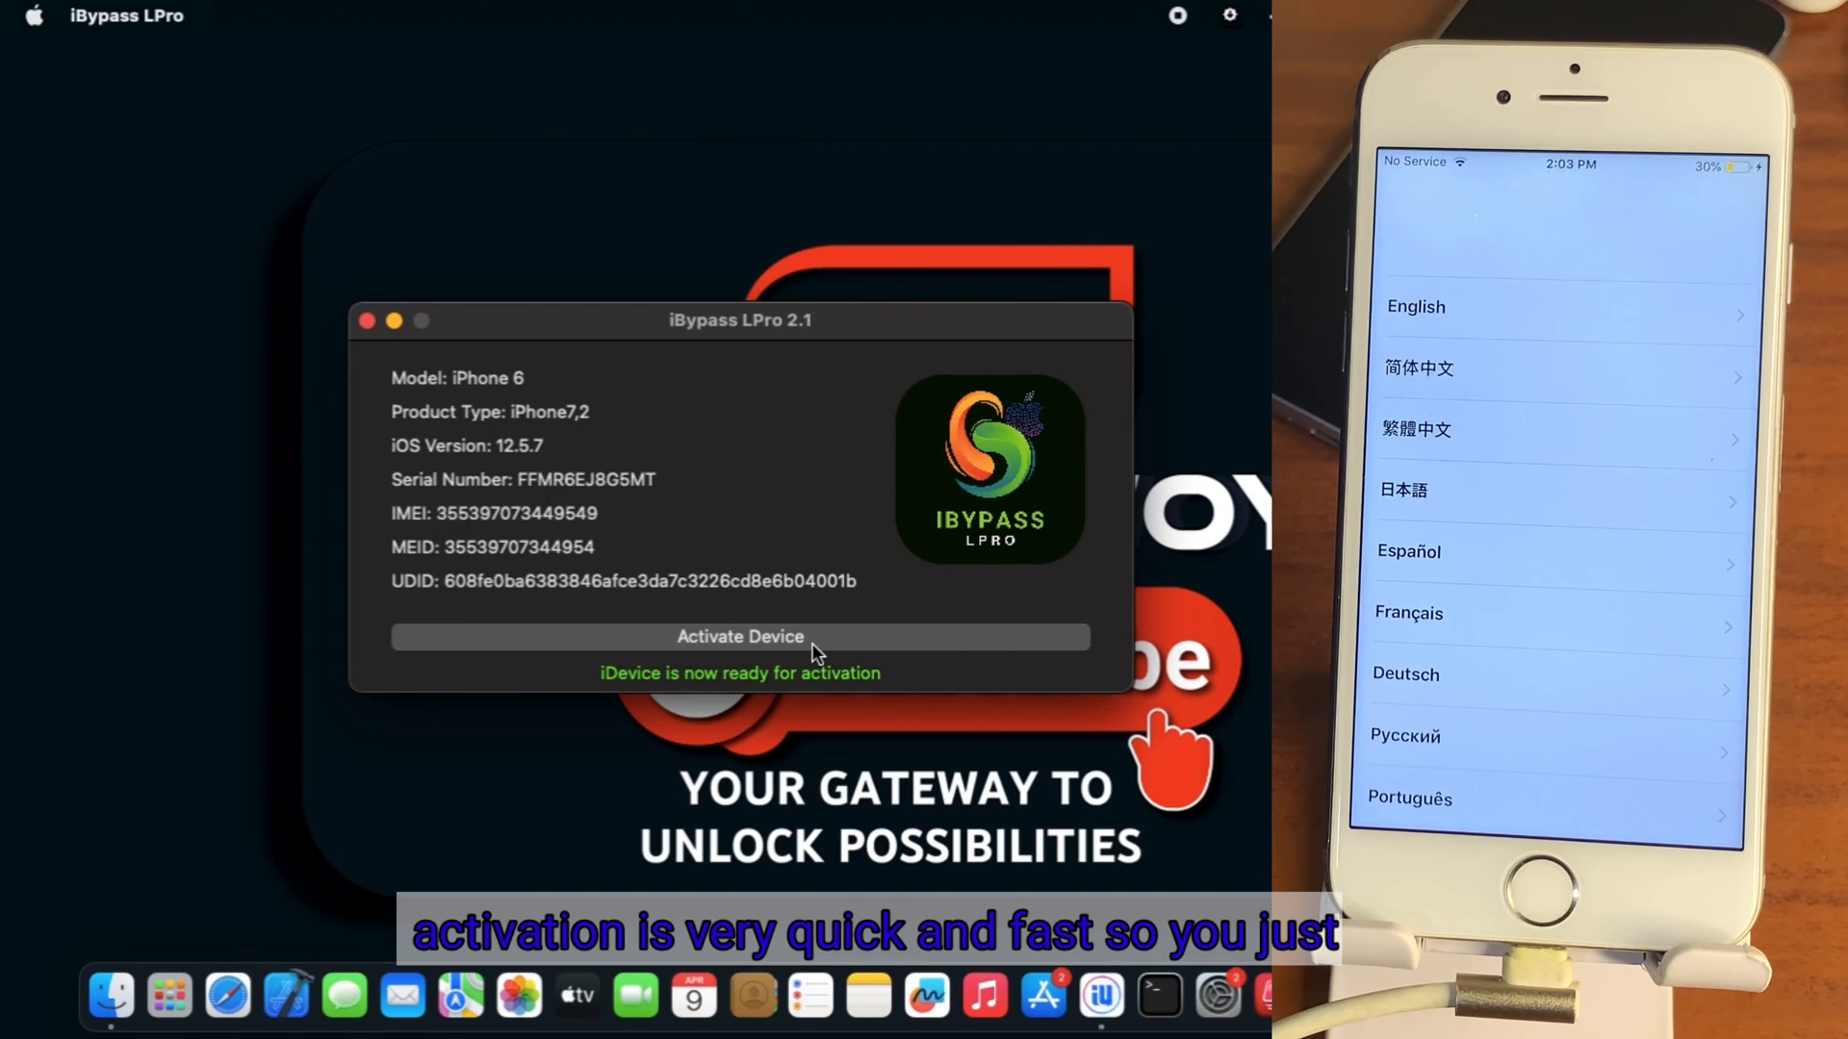
Run Activate Device and wait for the iPhone 6 to reboot
{"action": "left_click", "coordinate": [739, 636]}
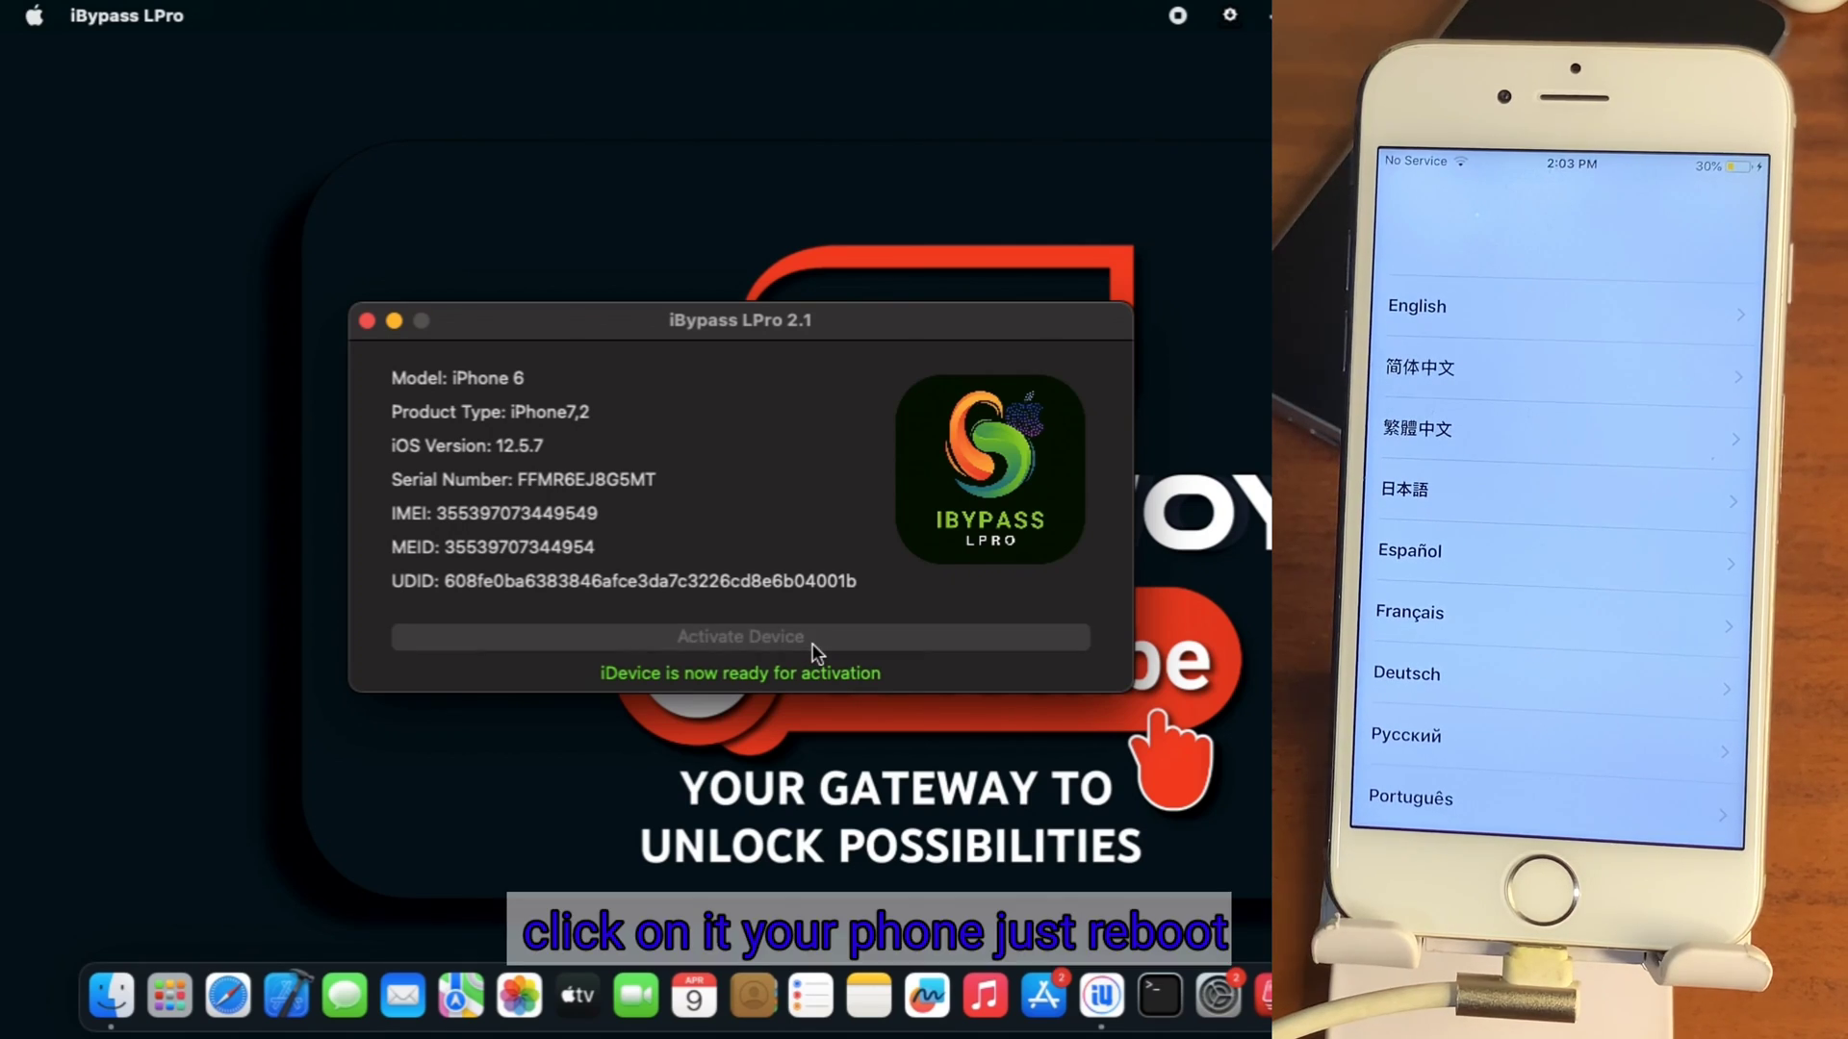
{"action": "left_click", "coordinate": [740, 636]}
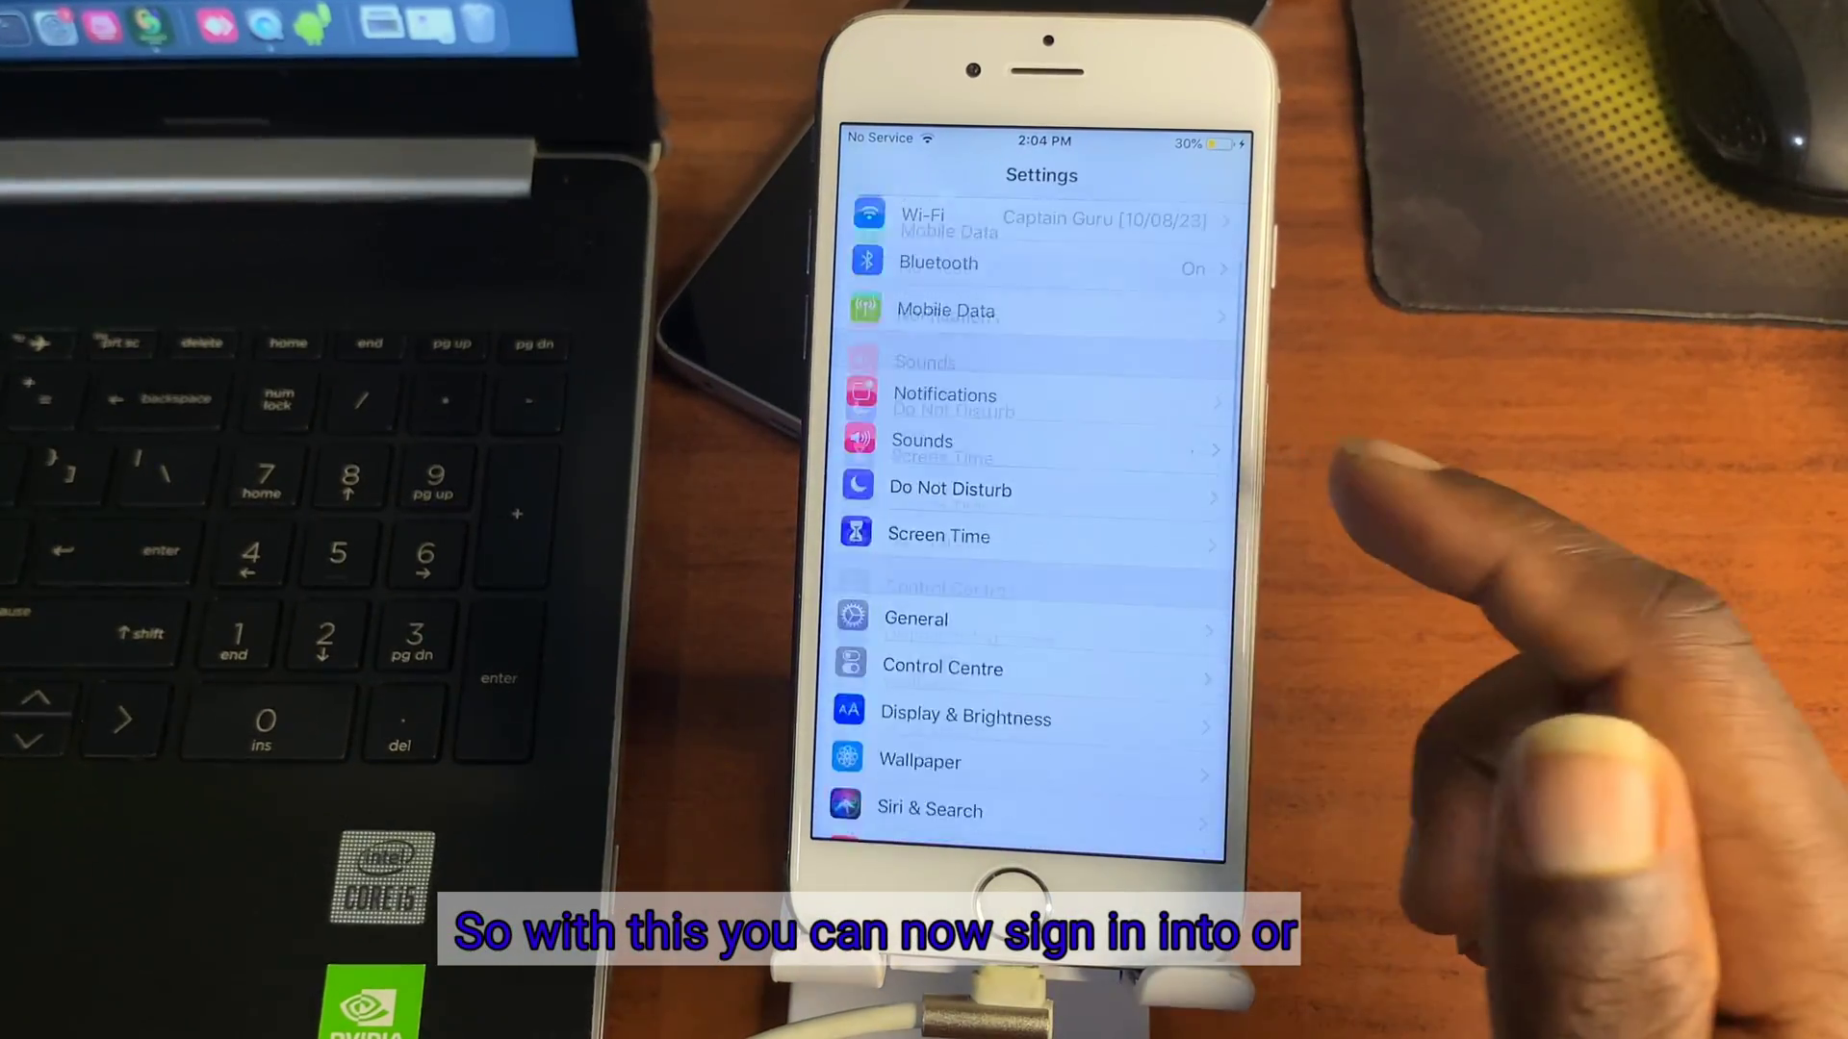
Scroll through iOS Settings, then go to the Phone app's keypad
{"action": "scroll", "scroll_direction": "down", "scroll_amount": 3}
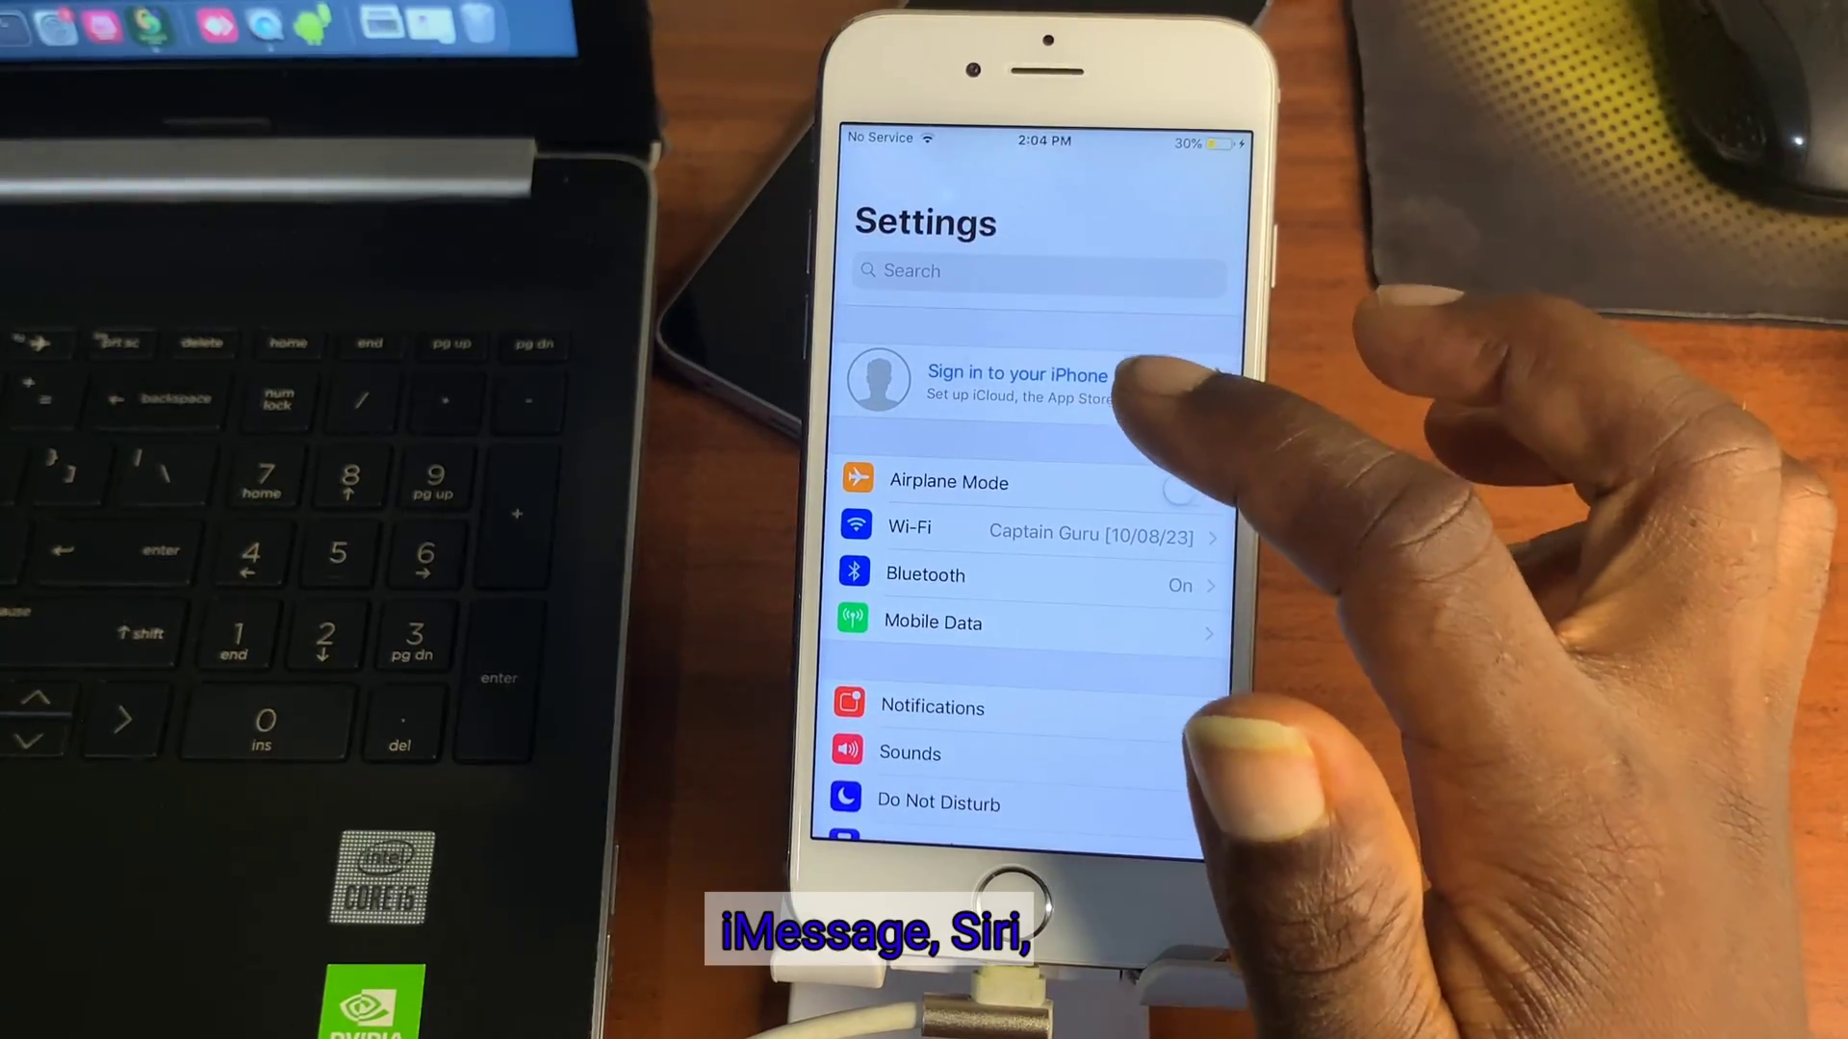
{"action": "left_click", "coordinate": [1016, 383]}
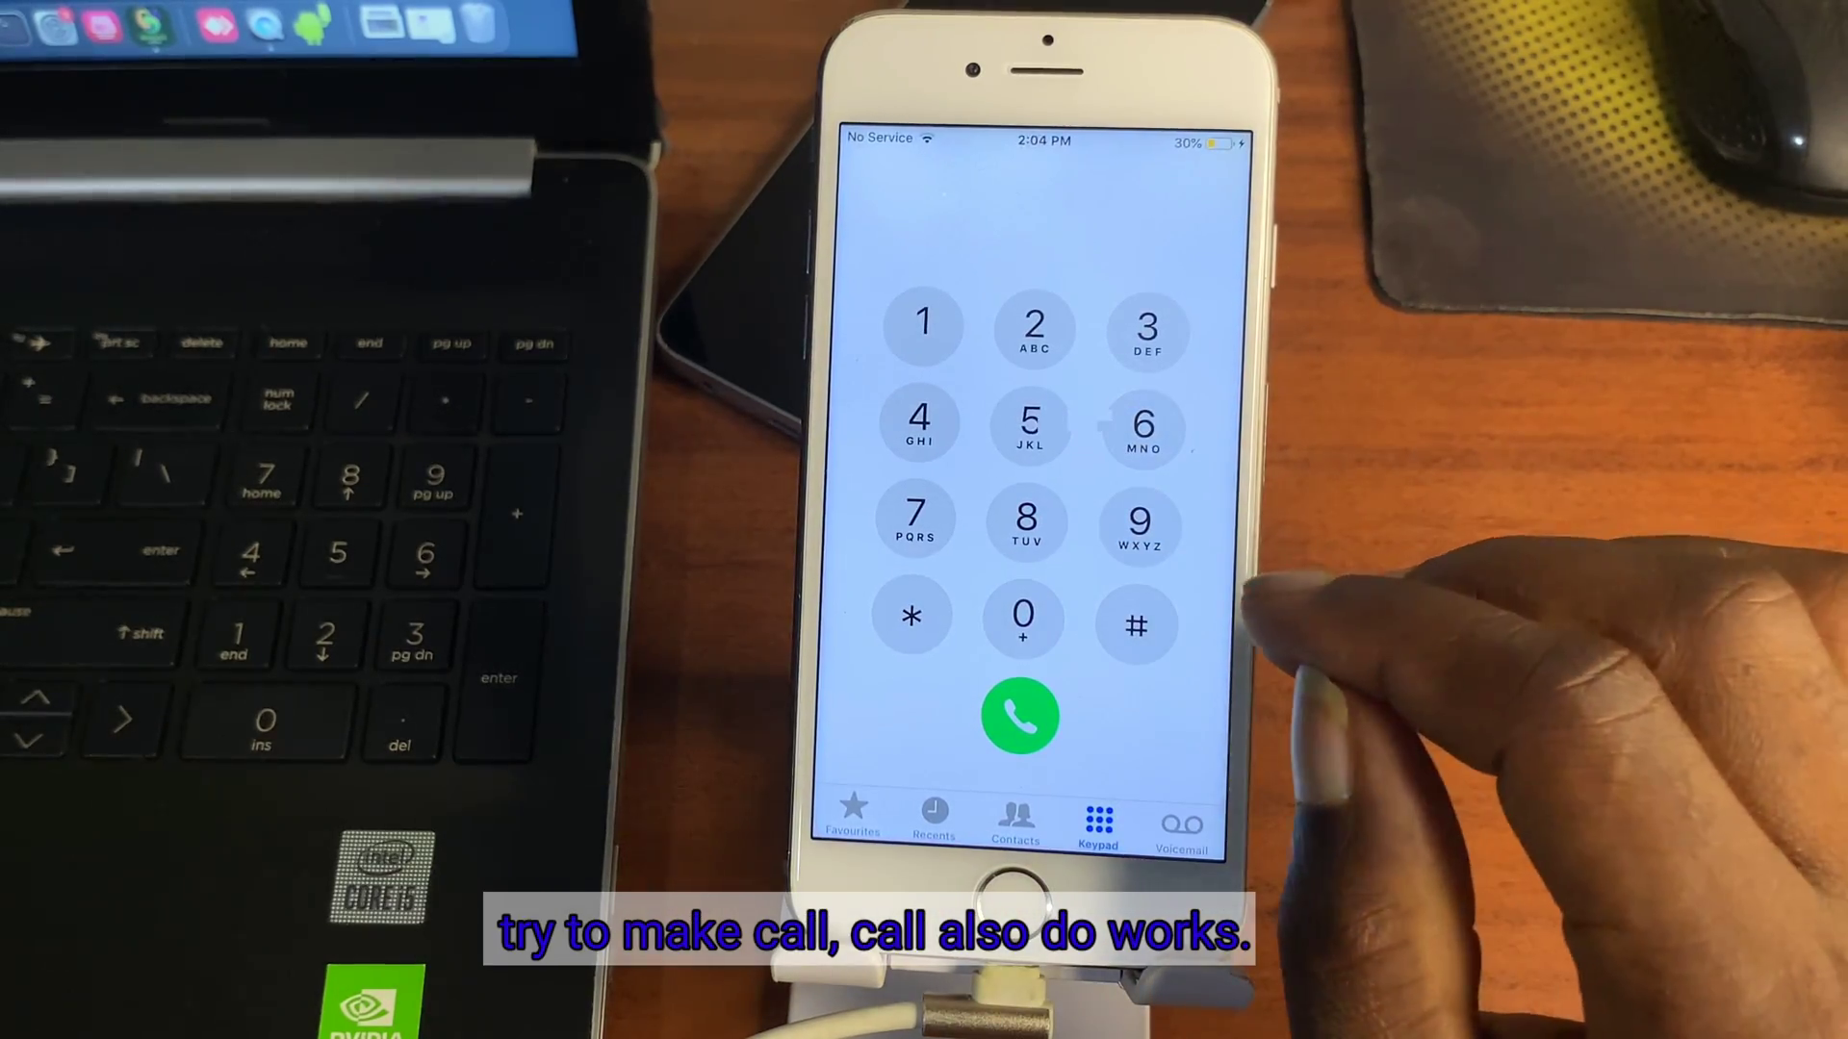
Dial *#06# to view the IMEI, dismiss it, then call 100
{"action": "left_click", "coordinate": [1020, 716]}
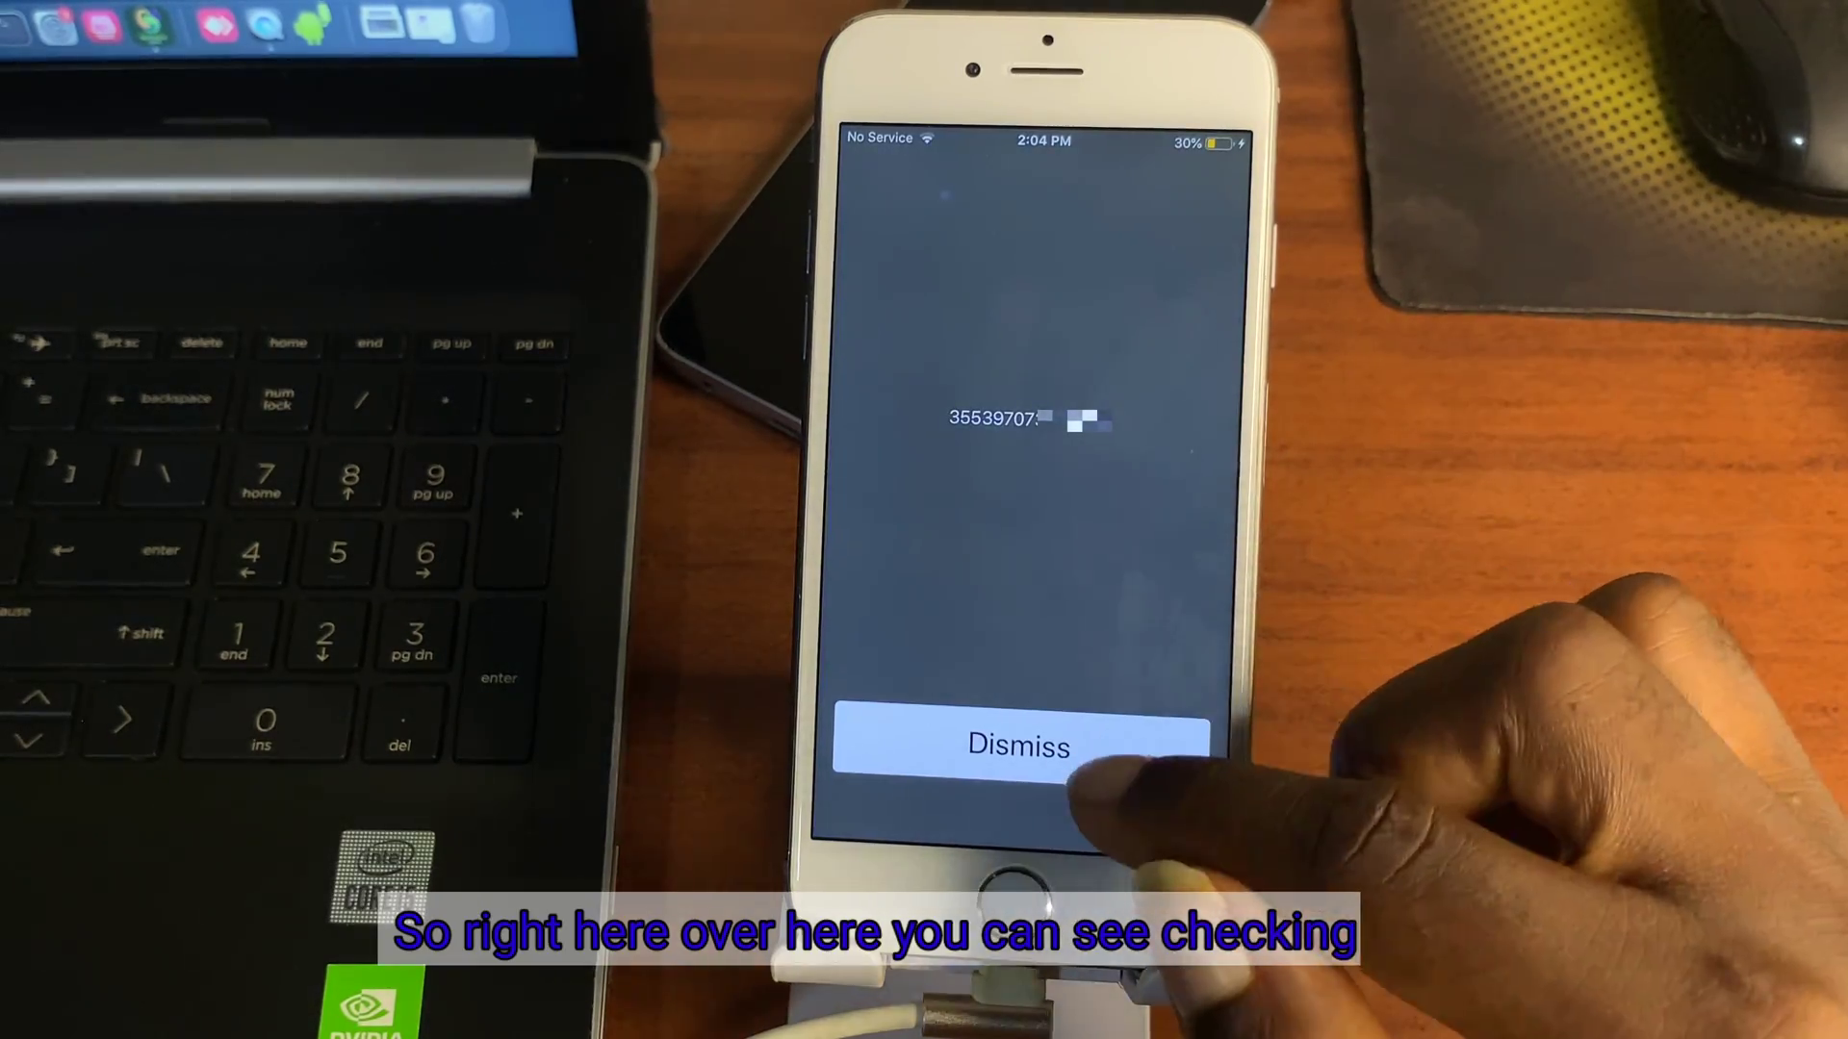
{"action": "left_click", "coordinate": [1017, 745]}
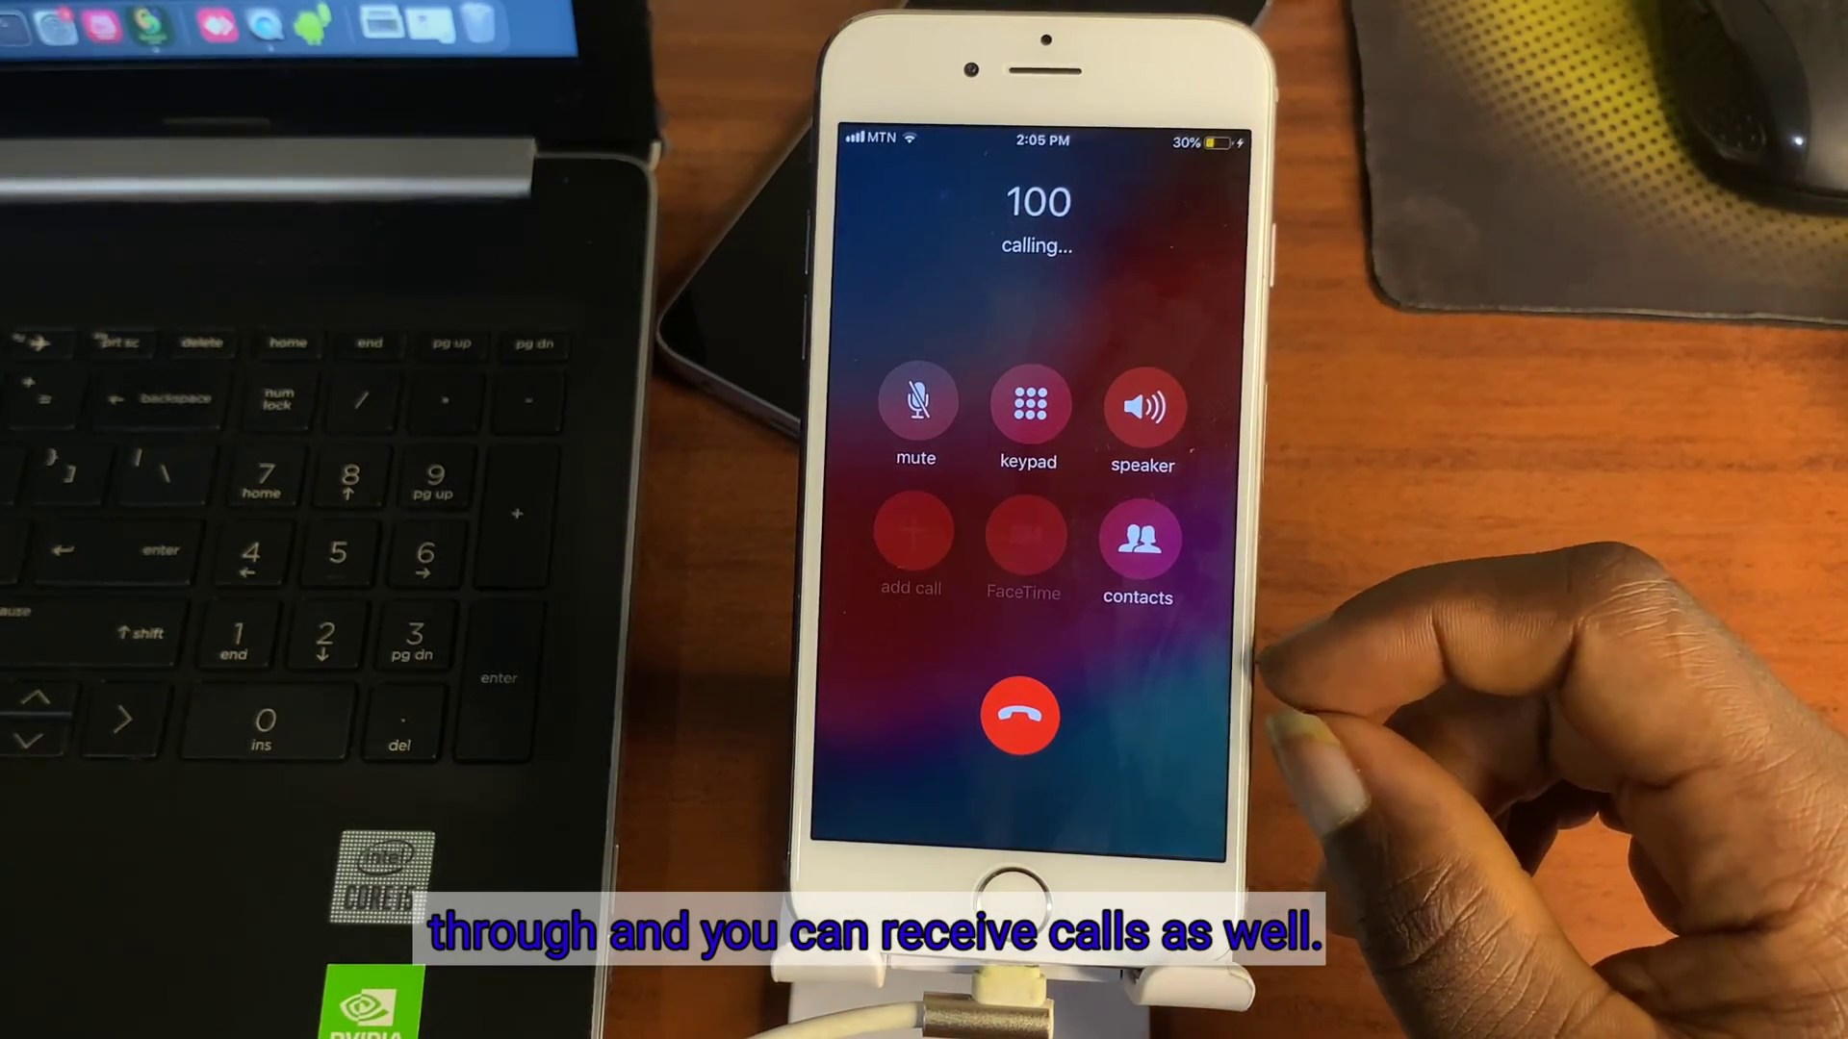
Turn on speaker for the call to 100 and dismiss the FaceTime/iMessage notice
{"action": "left_click", "coordinate": [1139, 404]}
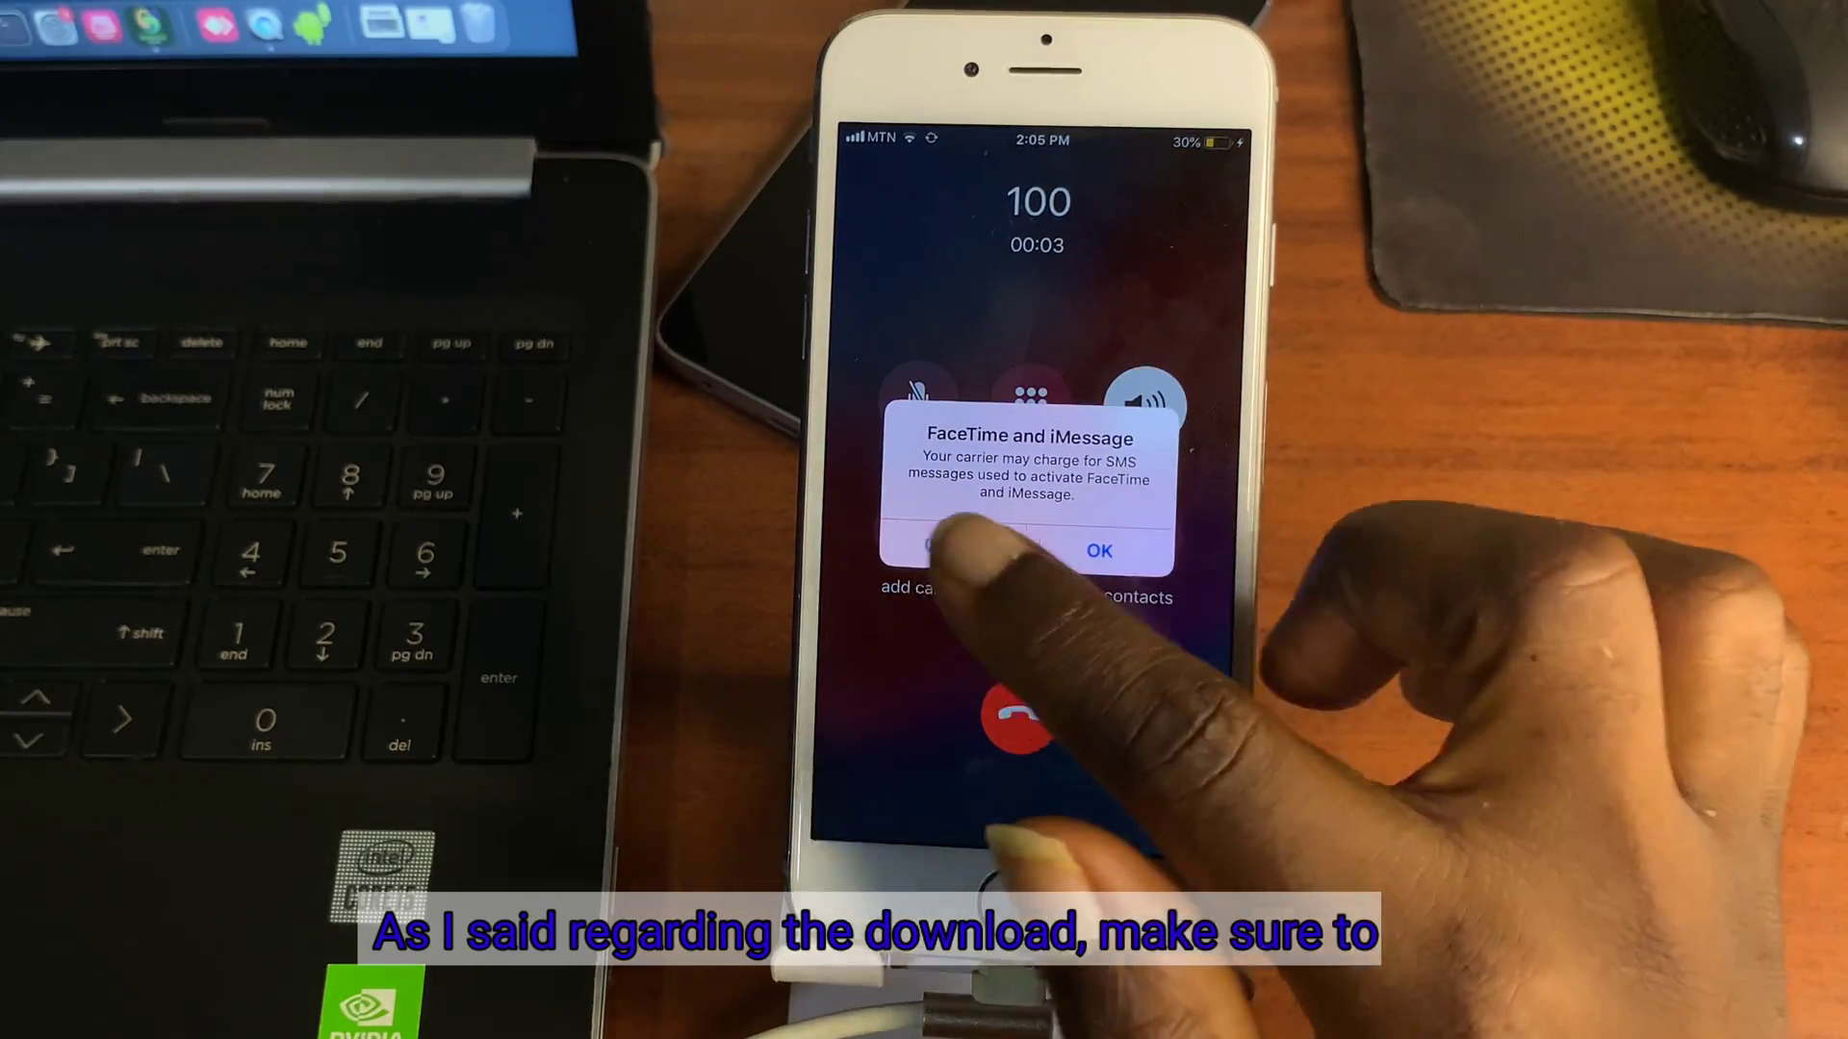
{"action": "left_click", "coordinate": [1099, 551]}
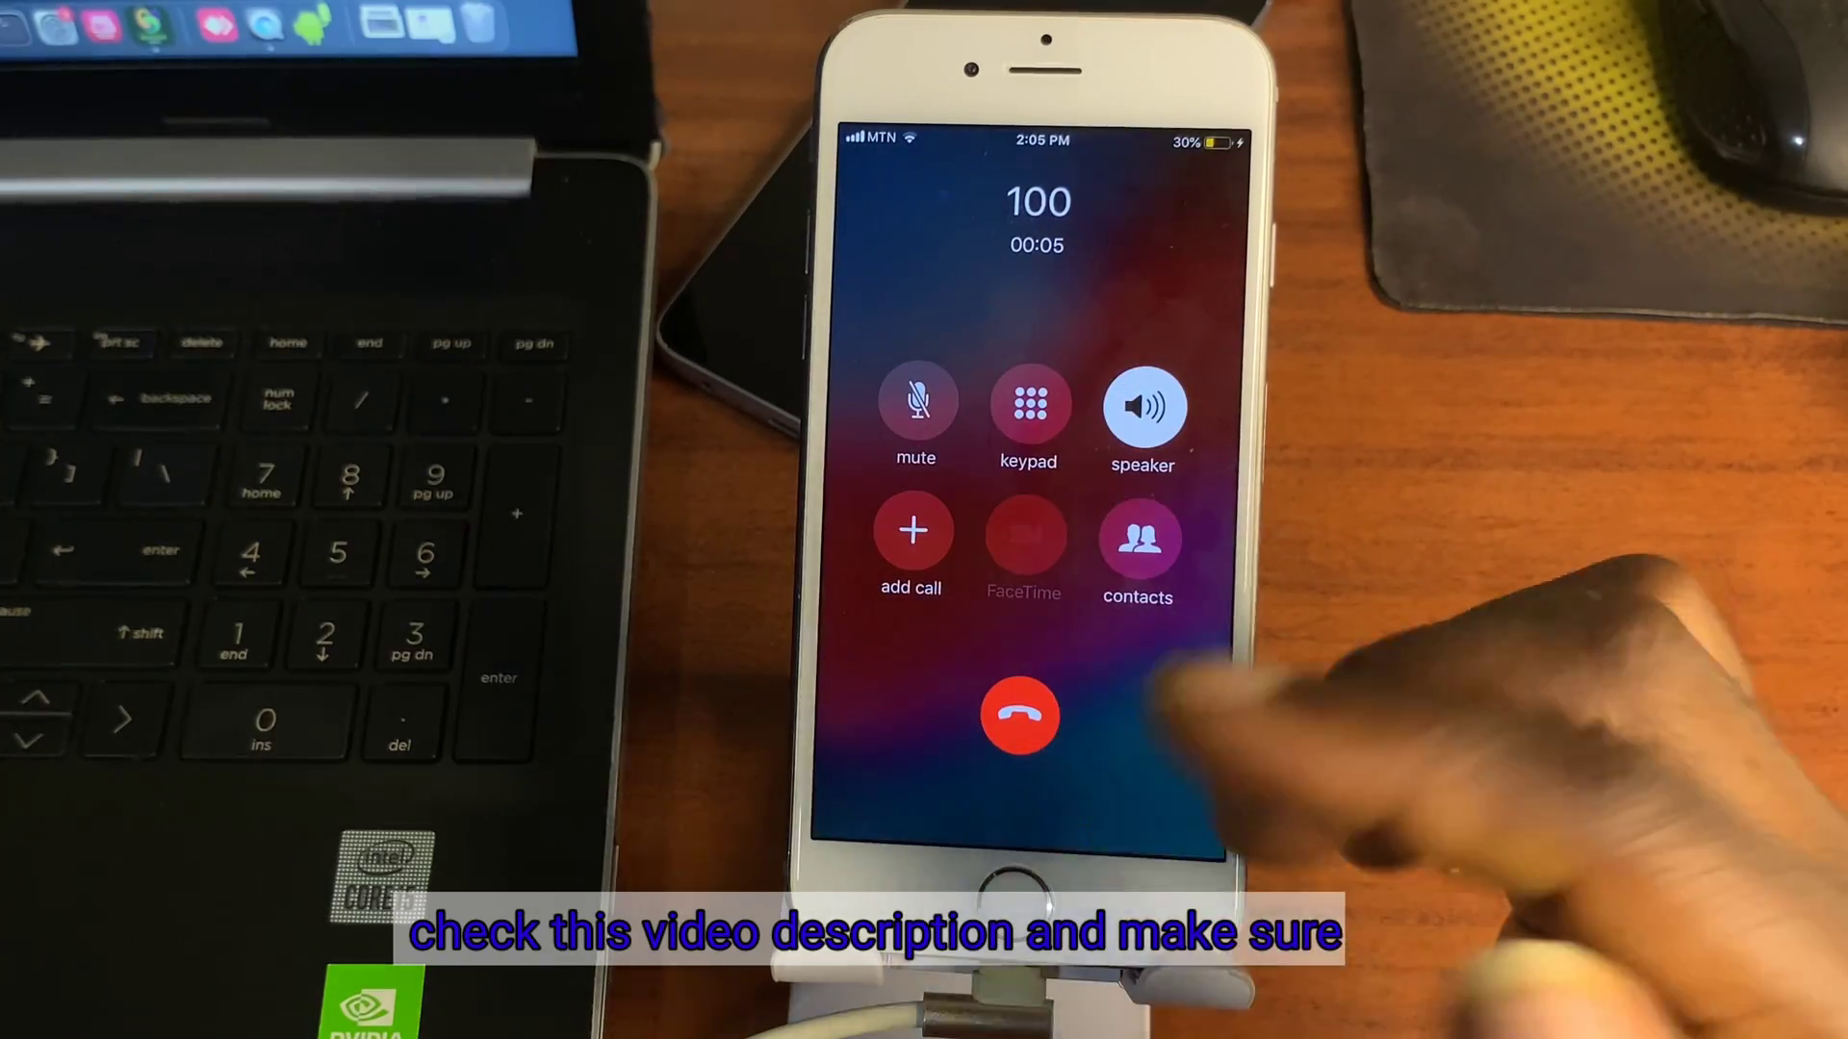